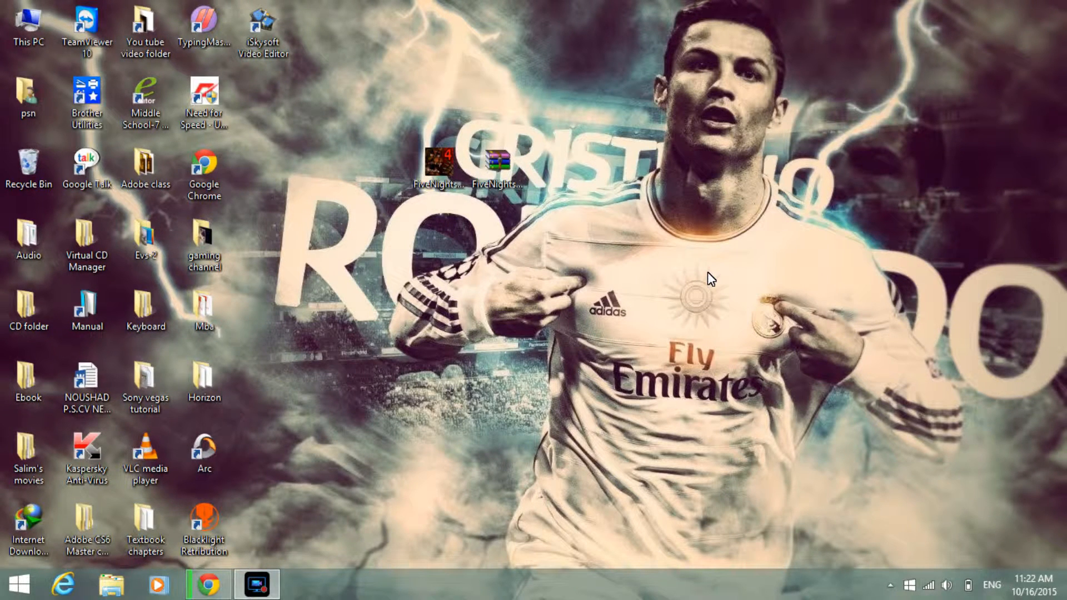
mouse_move(591, 400)
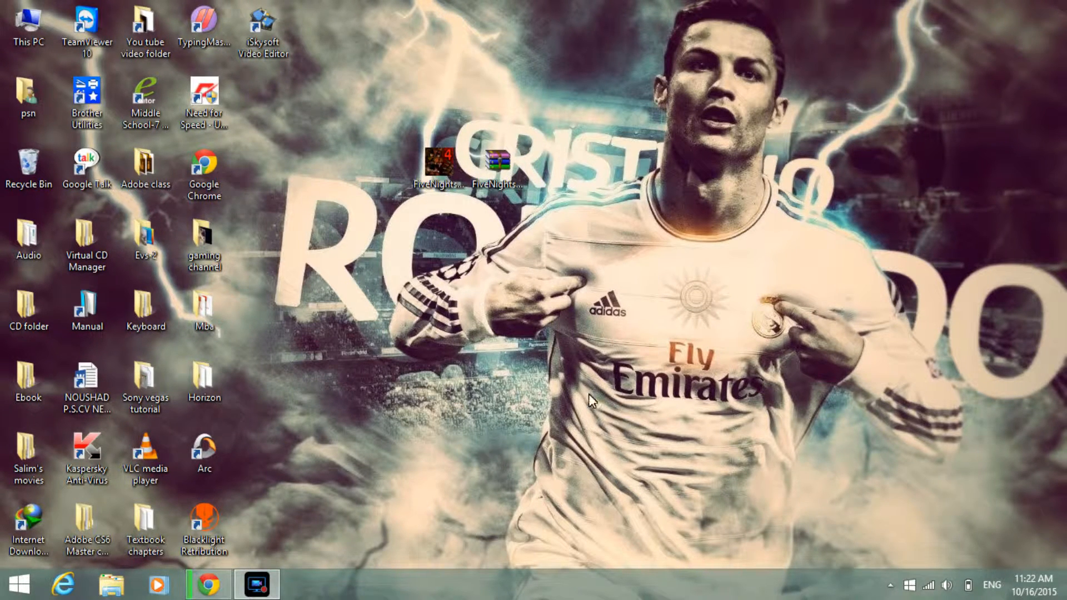
Step: Bring Chrome forward showing the ActivePresenter free edition page on atomisystems.com
click(209, 584)
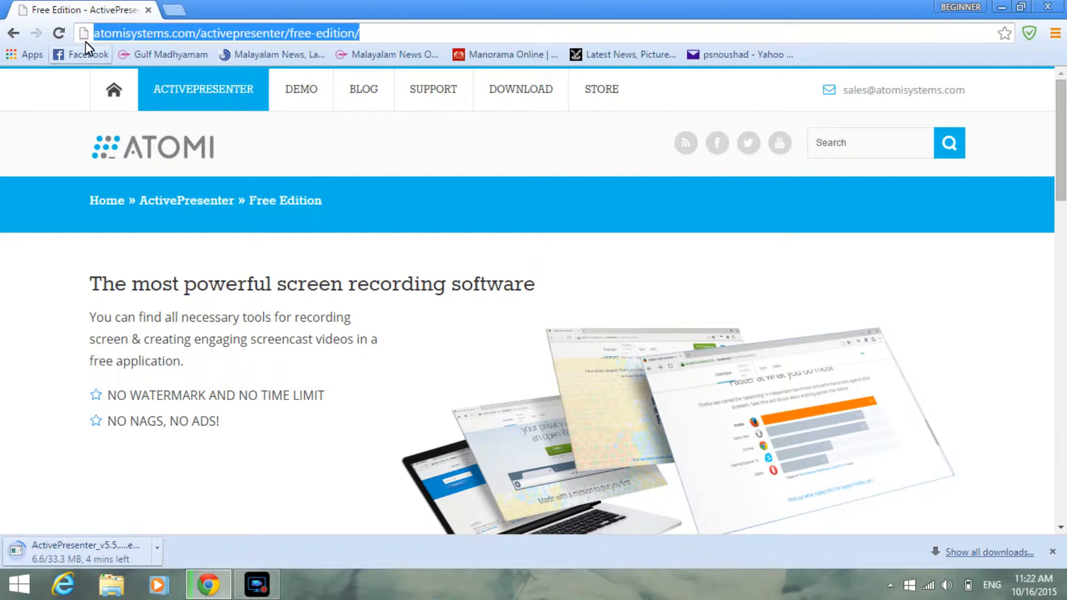
Step: Scroll the free edition page and start the 'DOWNLOAD IT NOW – FOR FREE' download
click(83, 33)
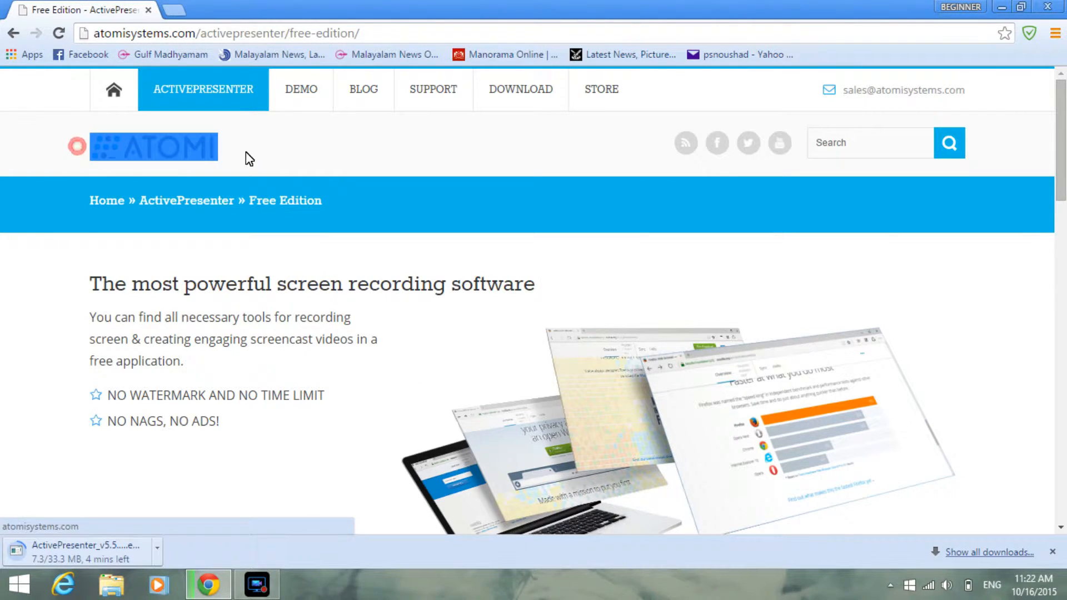
scroll(down, 3)
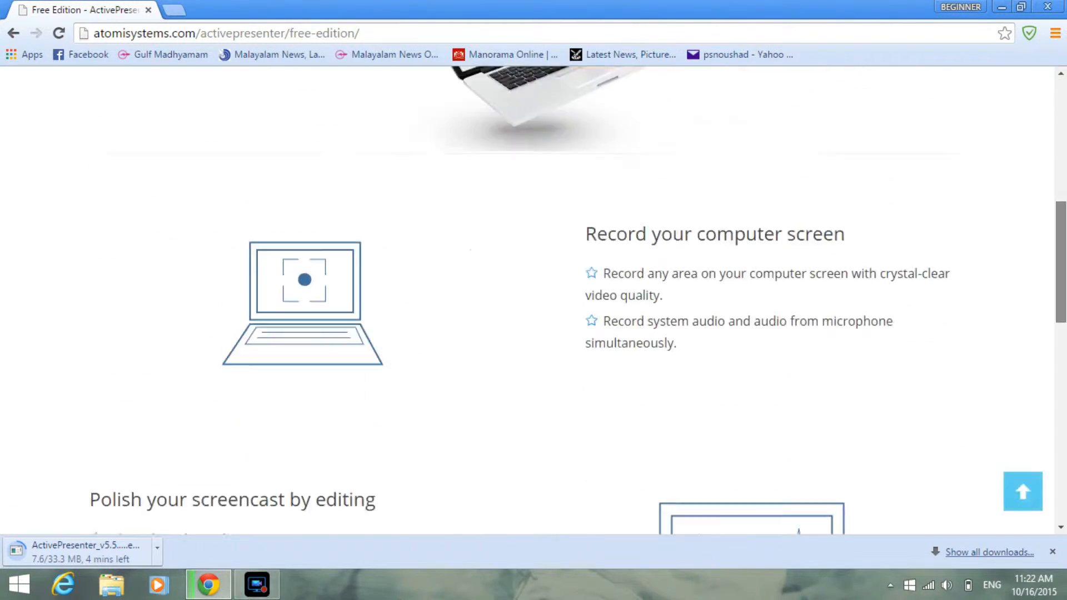
scroll(down, 3)
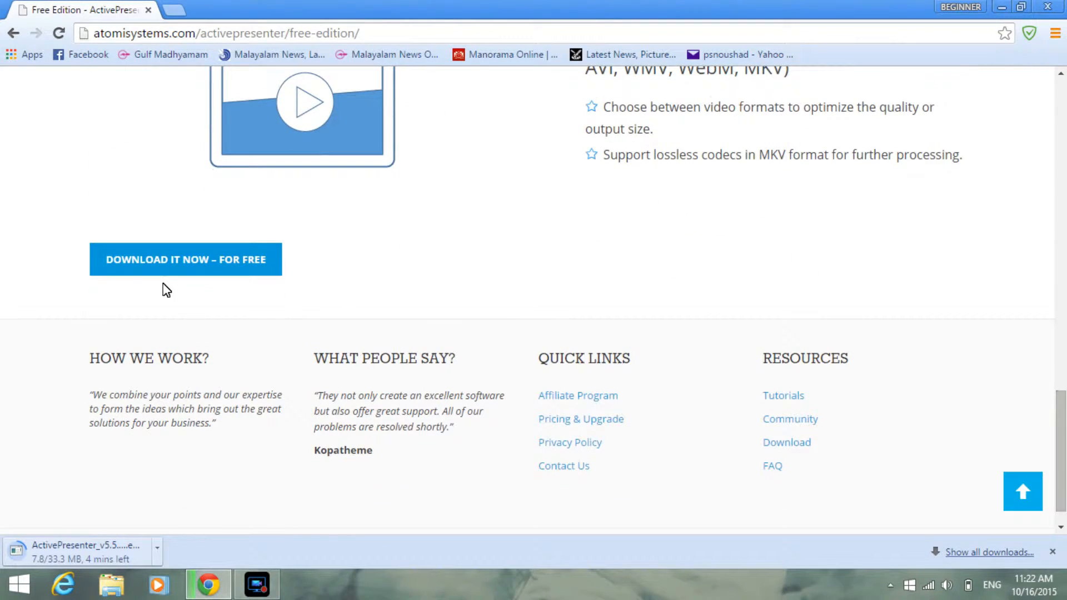
click(185, 260)
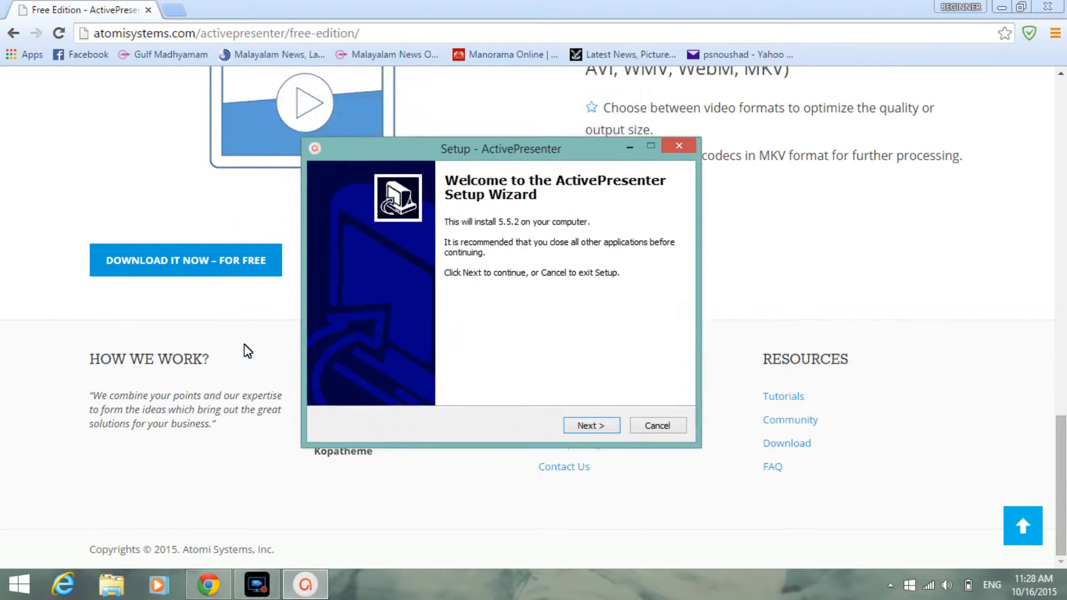
Step: Accept the default install folder and an all-users desktop icon, then begin installation
click(590, 425)
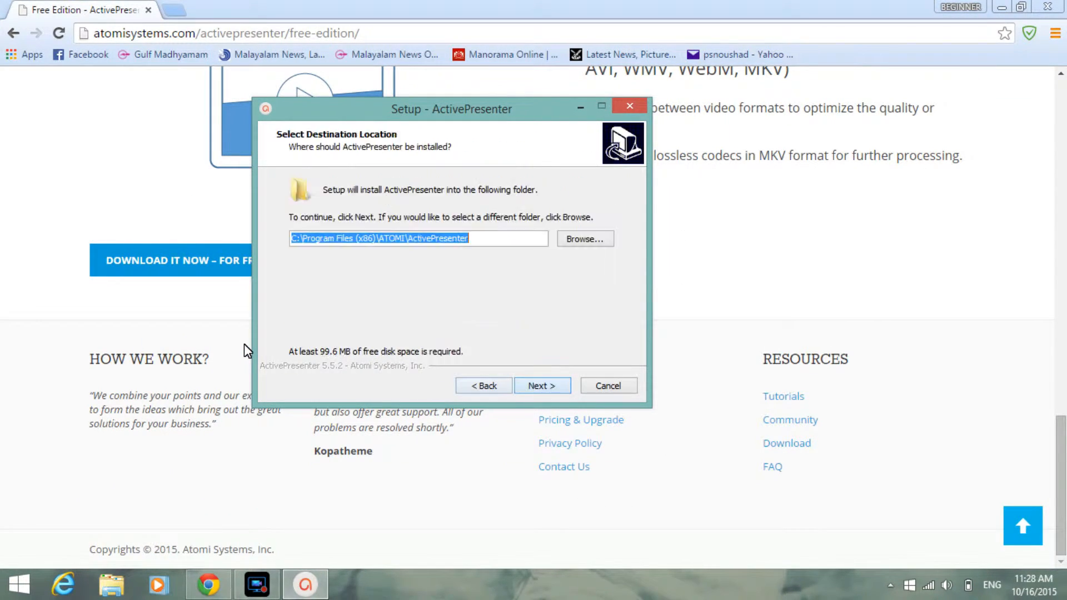
click(542, 386)
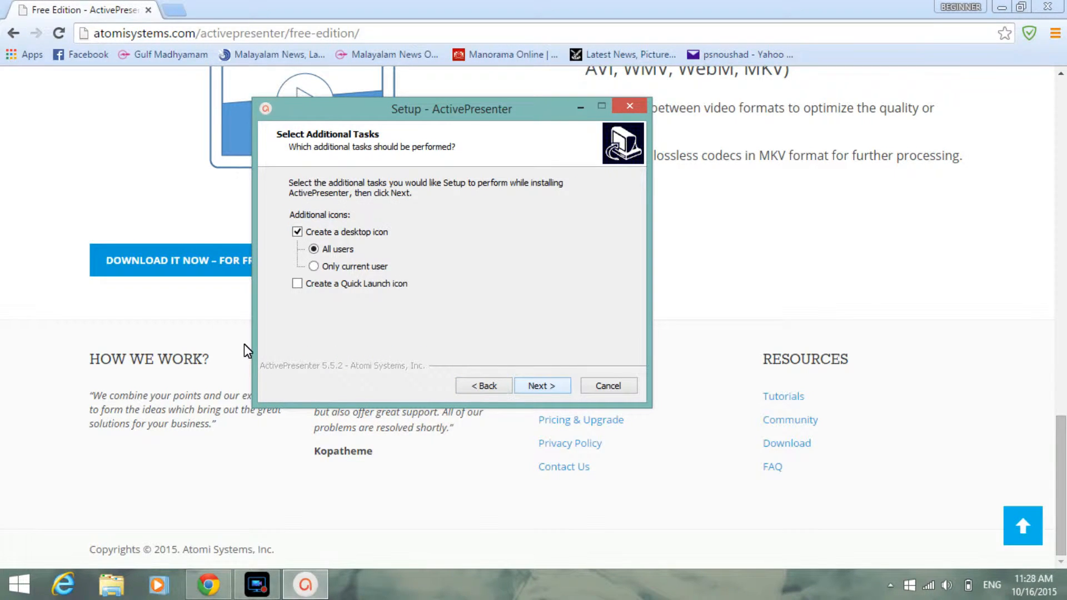
click(542, 386)
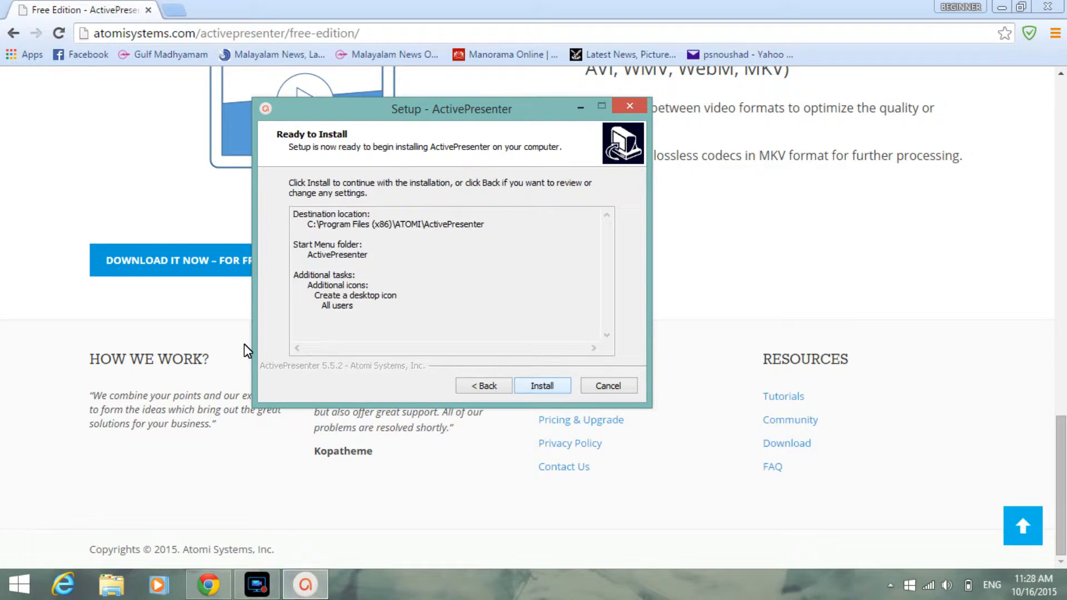
click(542, 386)
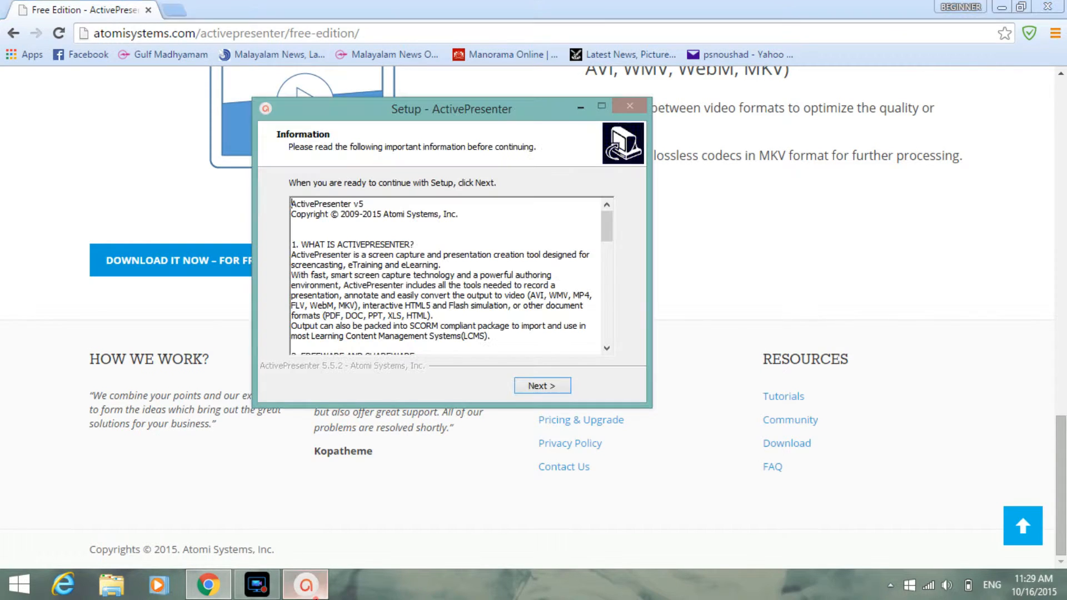
Step: Continue past the information notes and finish setup with 'Launch ActivePresenter' checked
click(541, 385)
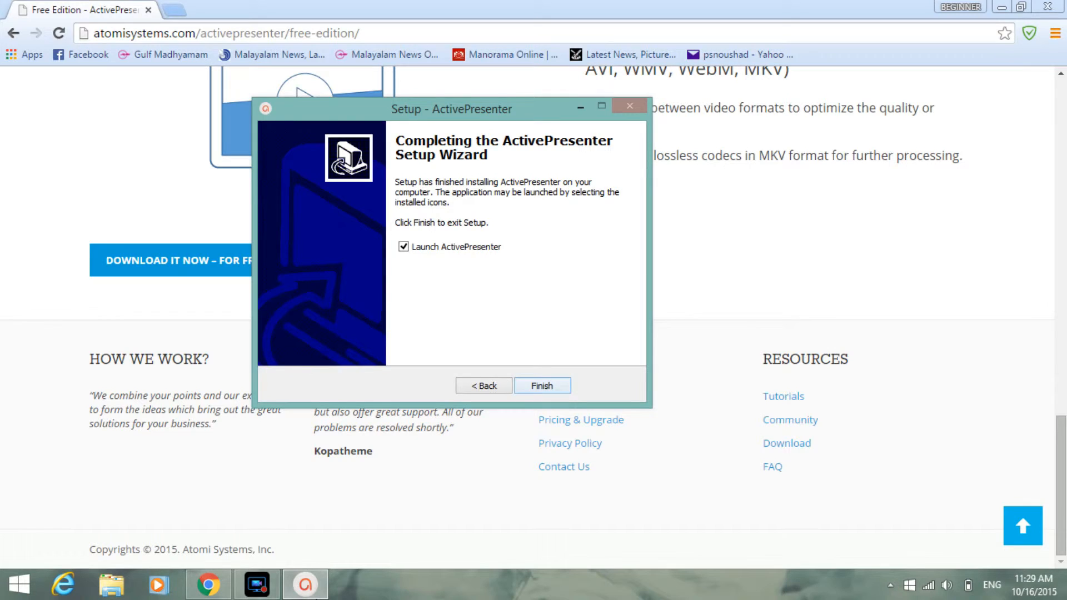
click(541, 385)
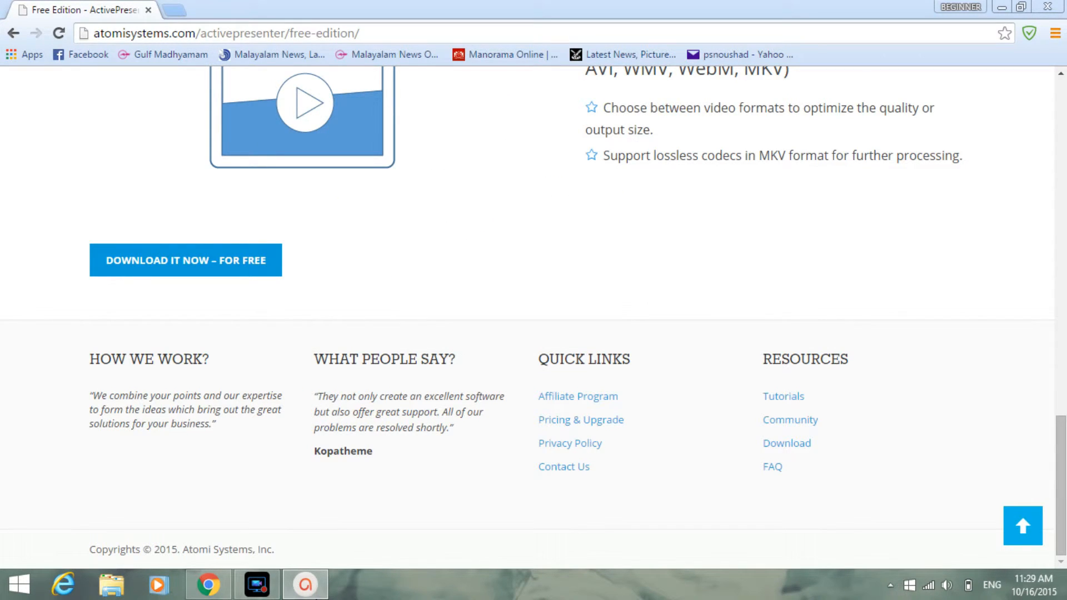